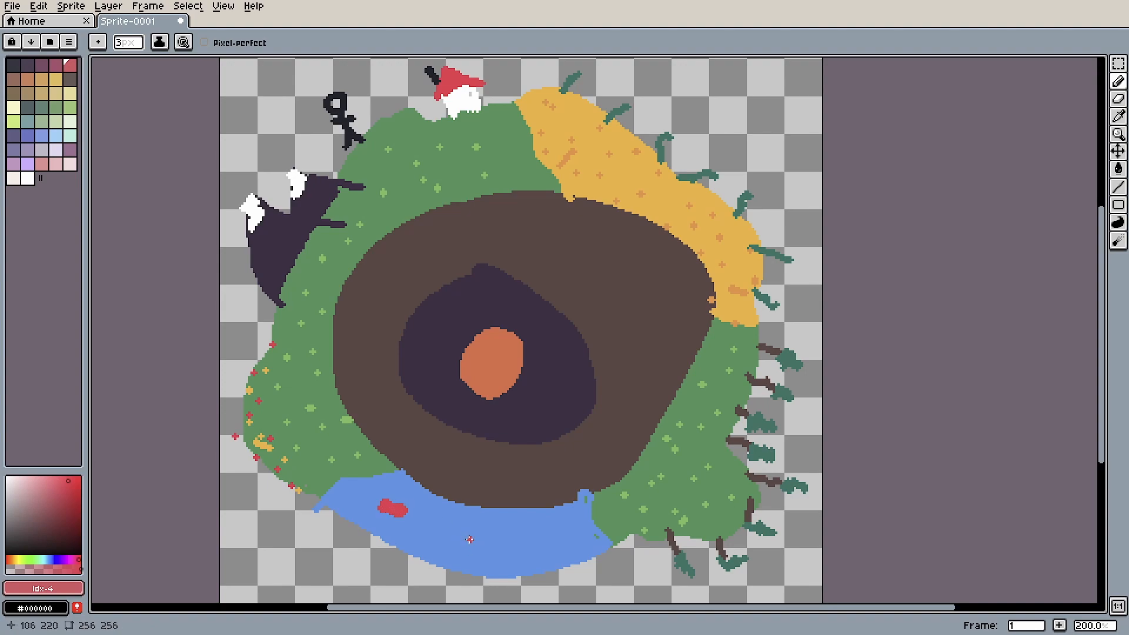
# Step: Bring up the running prototype and orbit the camera around the green voxel planet
pyautogui.click(524, 571)
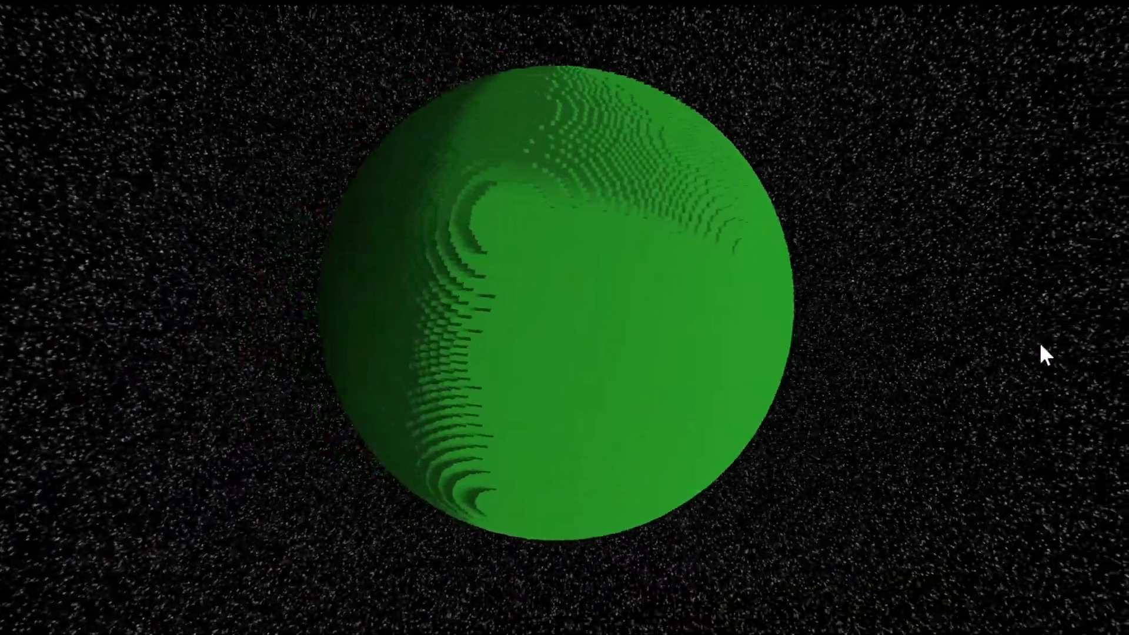
pyautogui.moveTo(591, 279)
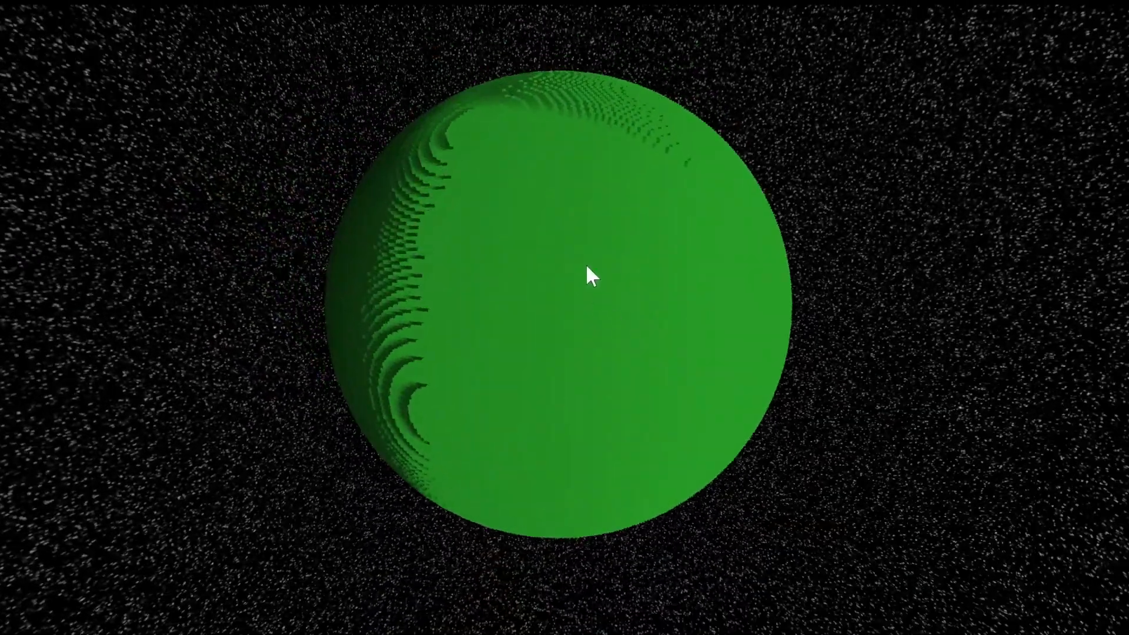